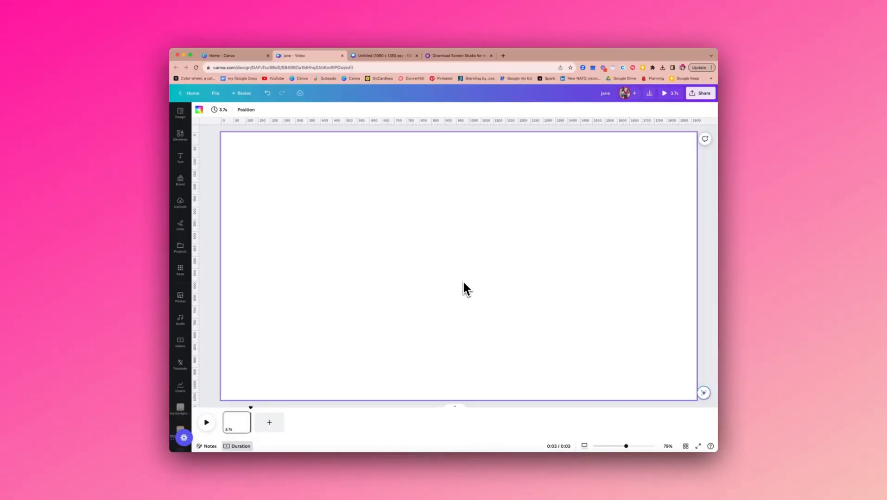
Insert a rounded folder-style shape from Elements and fill it soft pink
click(180, 136)
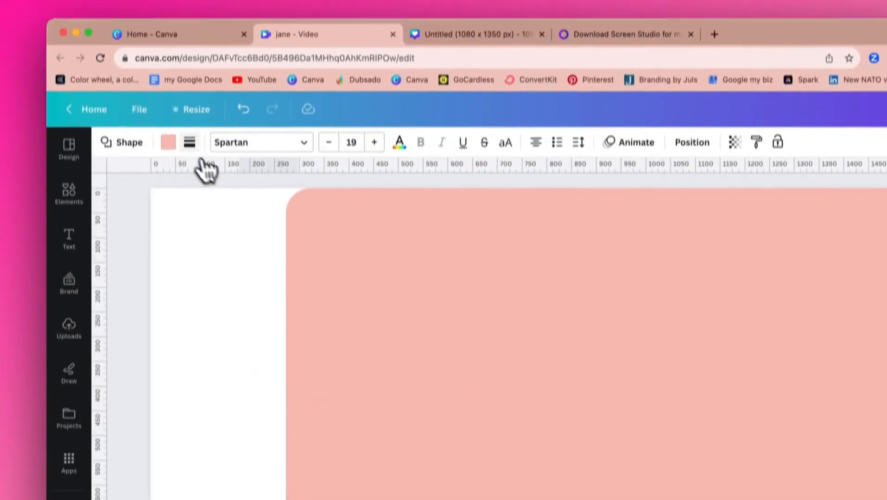
Add a heading reading JANE for the folder's vertical side tab
click(189, 142)
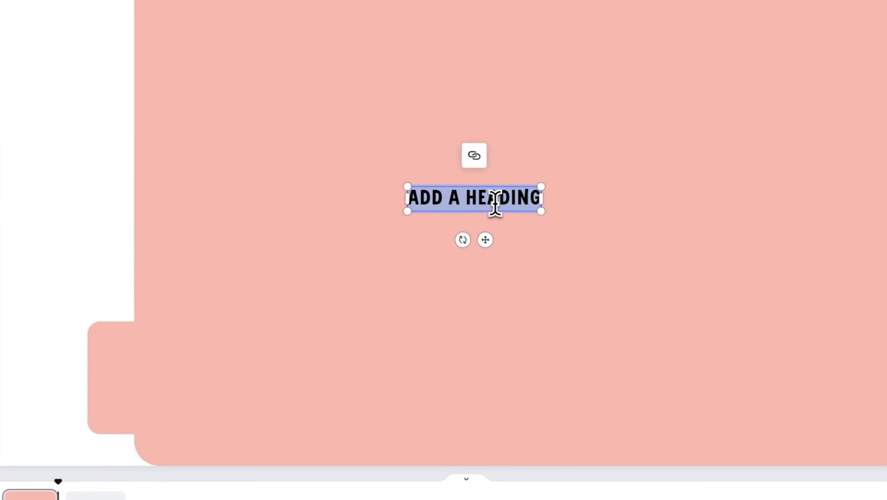
text(JANE)
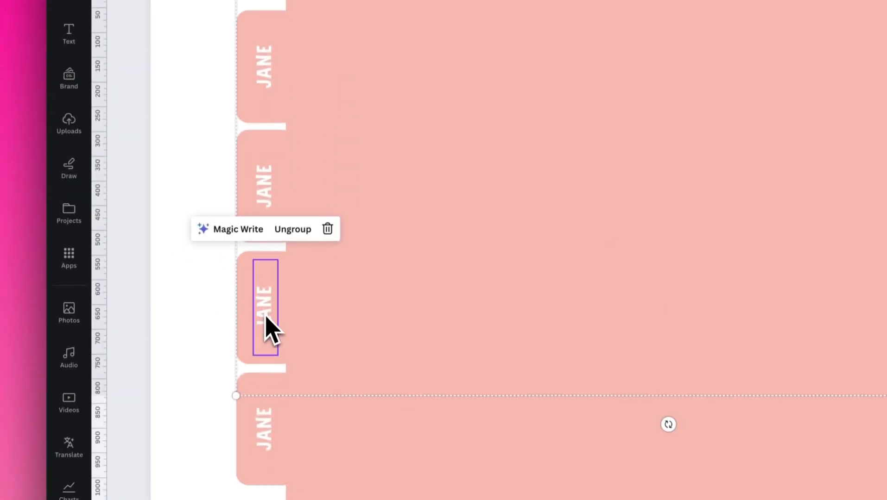
click(286, 216)
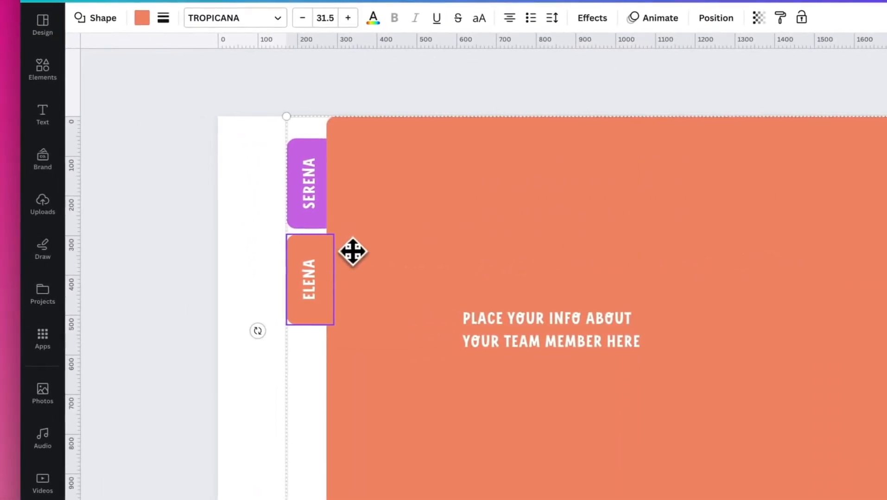
Deselect, then right-click the ELENA tab group to reach its Layer options
click(309, 183)
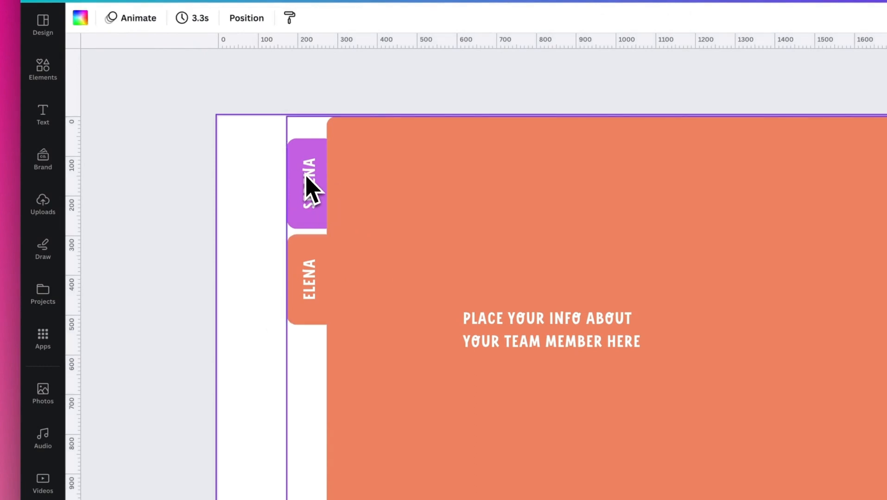
right_click(308, 186)
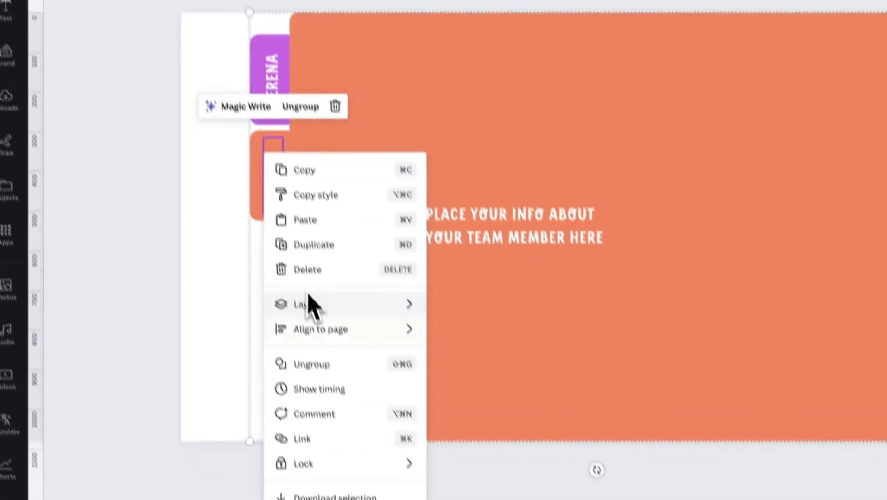